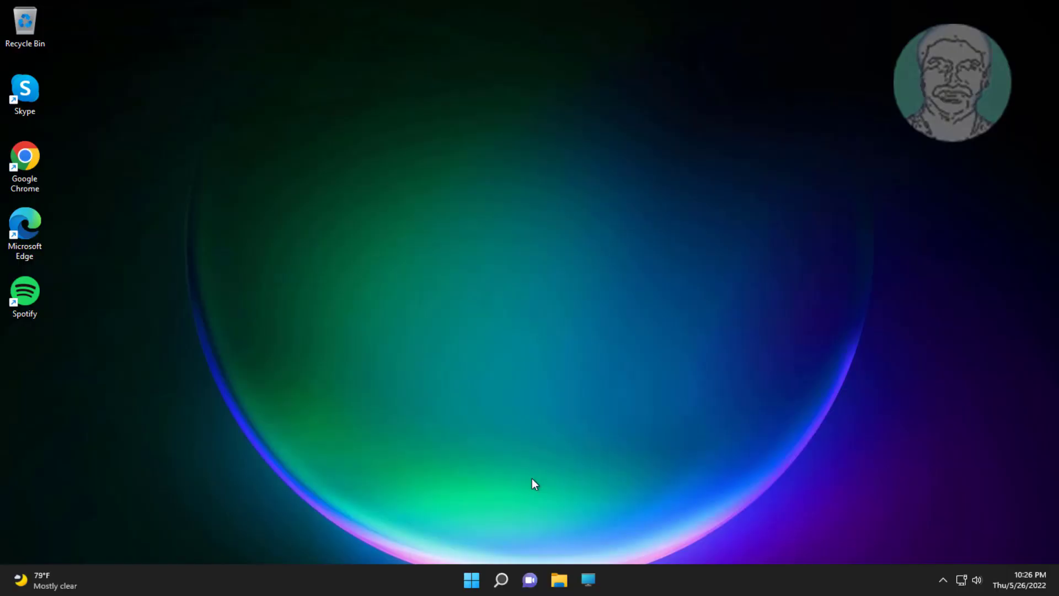
Step: Search for ncpa.cpl to launch the Network Connections window
{"action": "left_click", "coordinate": [501, 580]}
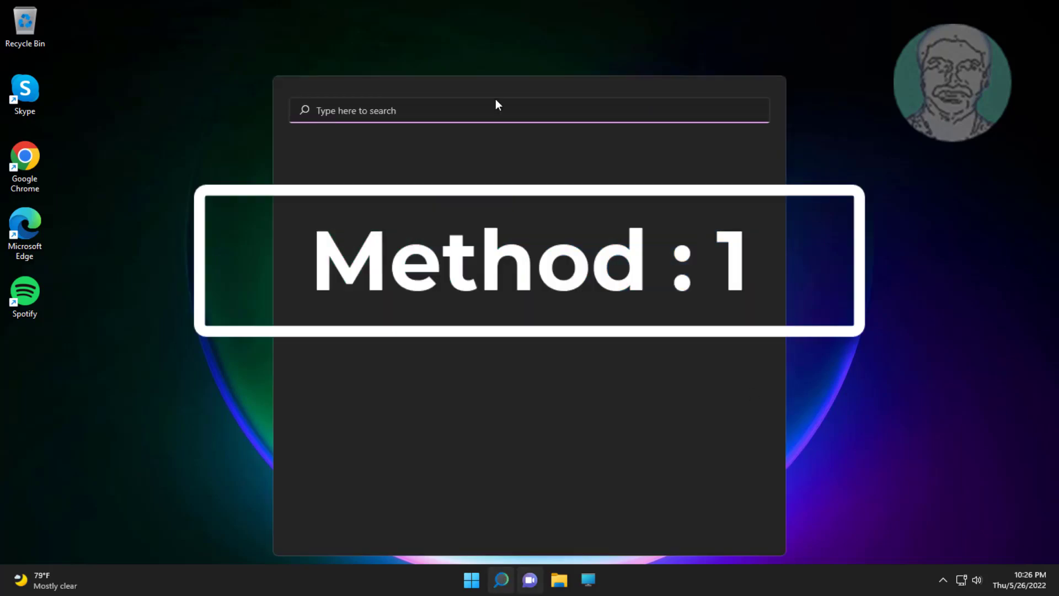
{"action": "type", "text": "n"}
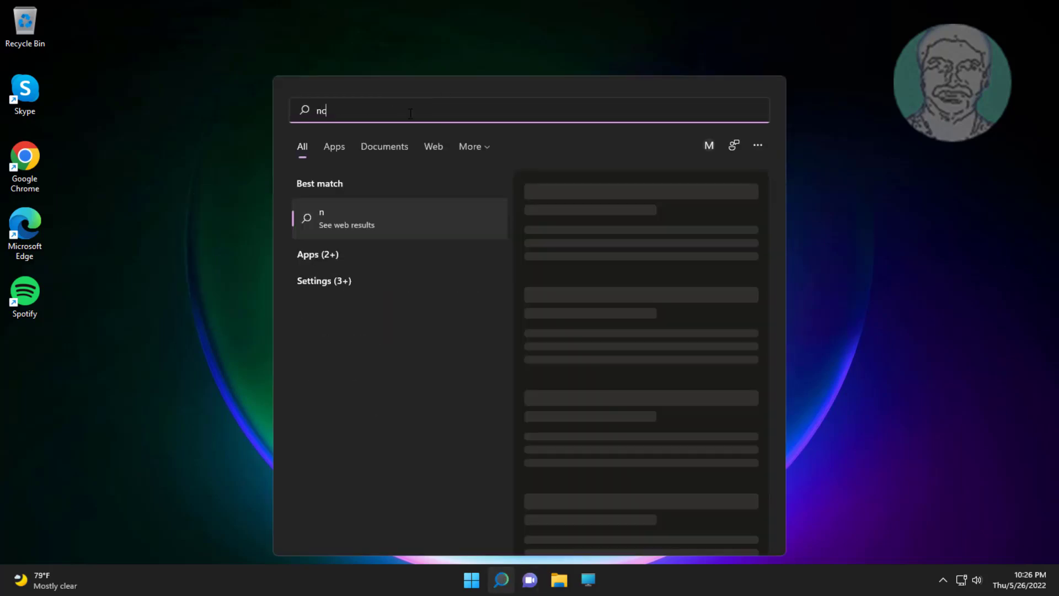
{"action": "type", "text": "cpa.cpl"}
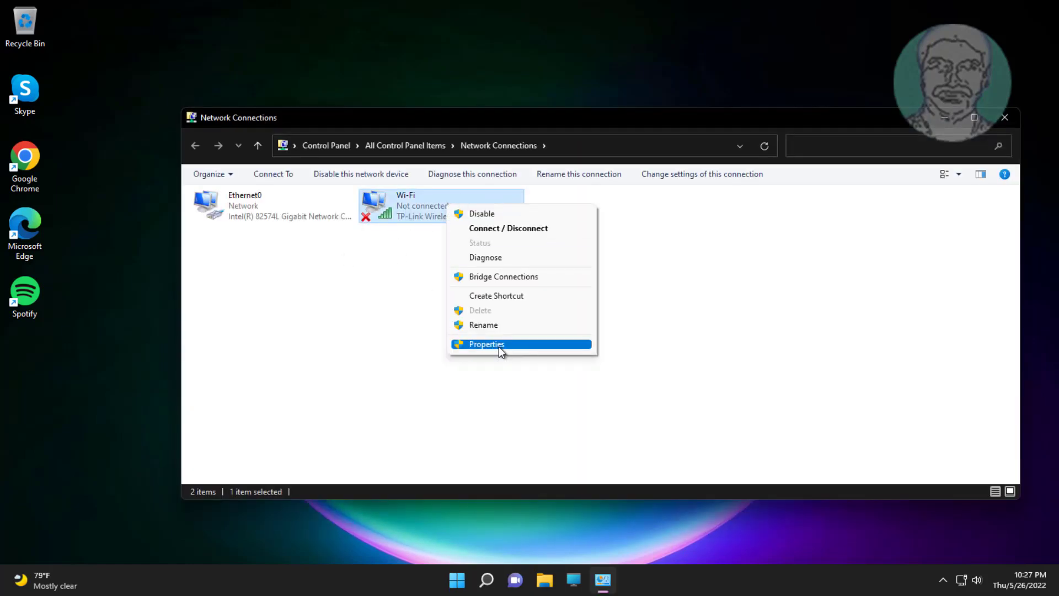
Step: Untick Client for Microsoft Networks, Multiplexor Protocol and IPv6 in Wi-Fi properties, then close everything
{"action": "left_click", "coordinate": [485, 344]}
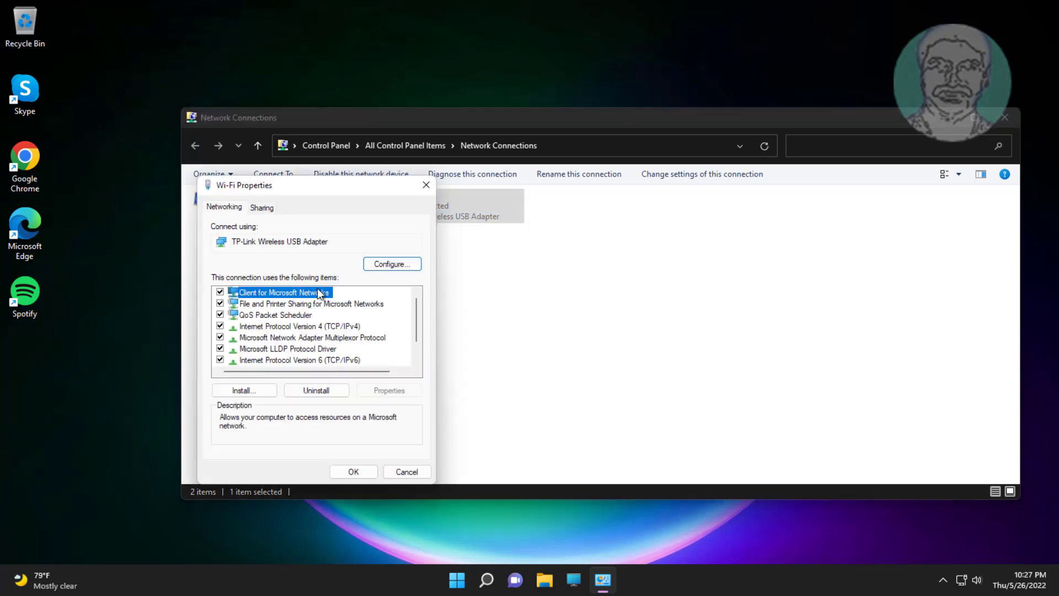
{"action": "left_click", "coordinate": [220, 292]}
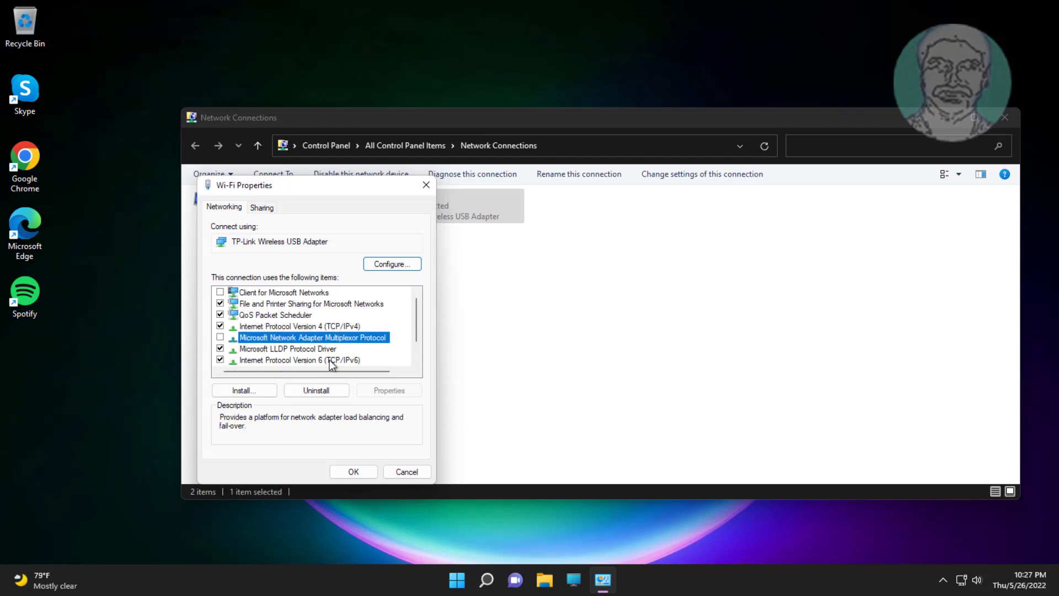
{"action": "left_click", "coordinate": [299, 359]}
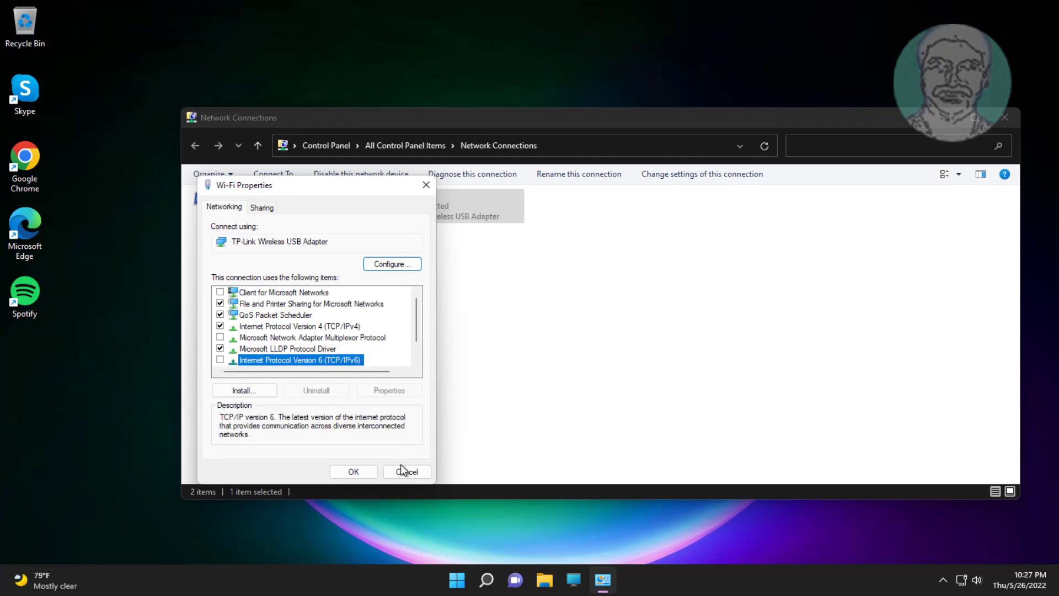
{"action": "left_click", "coordinate": [406, 472]}
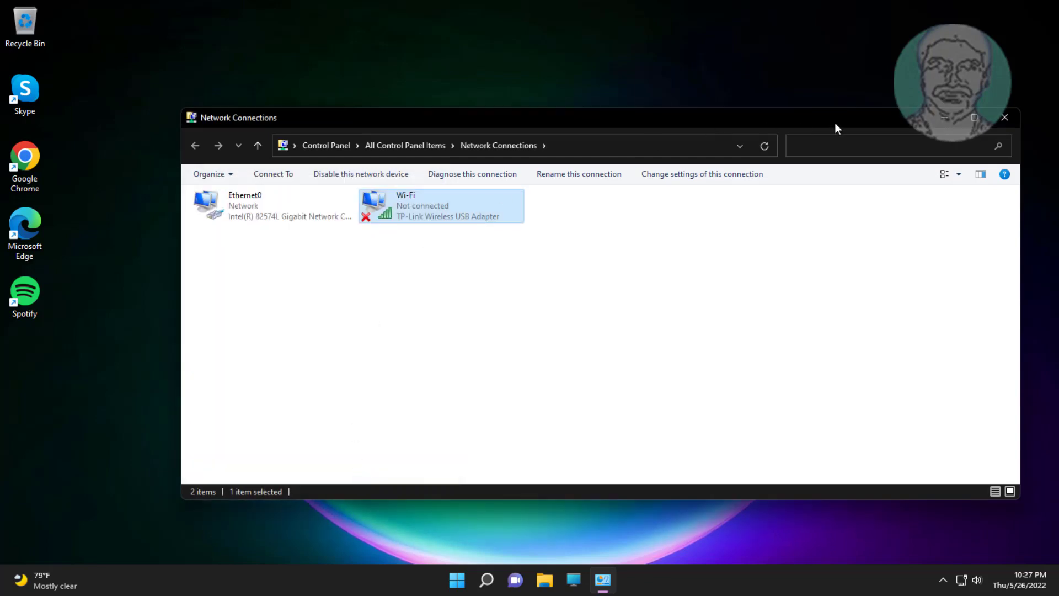
{"action": "left_click", "coordinate": [1005, 117]}
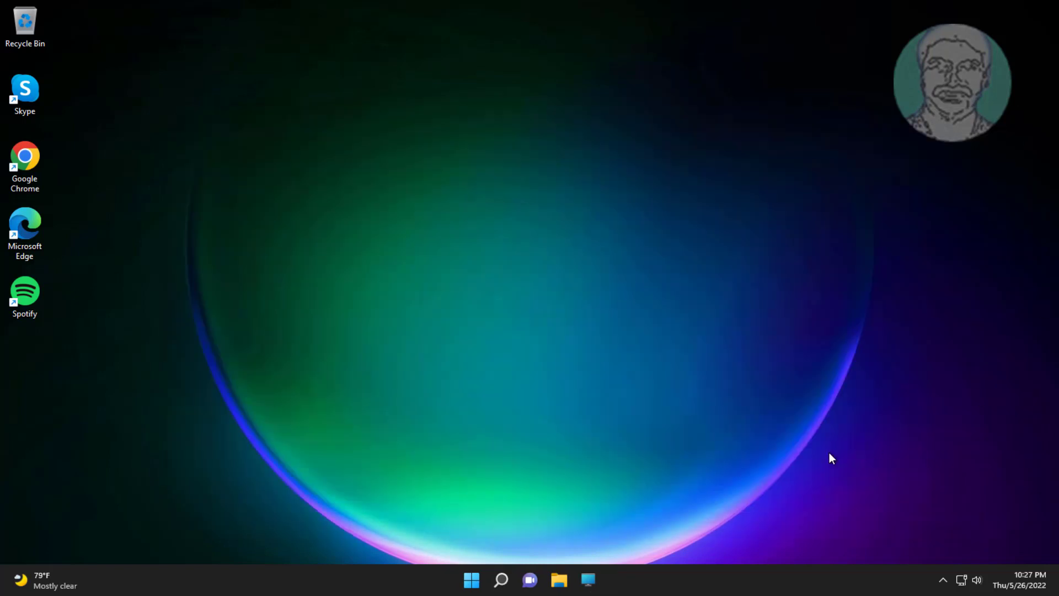
Step: Reach Advanced network settings under Settings > Network & internet
{"action": "left_click", "coordinate": [470, 580]}
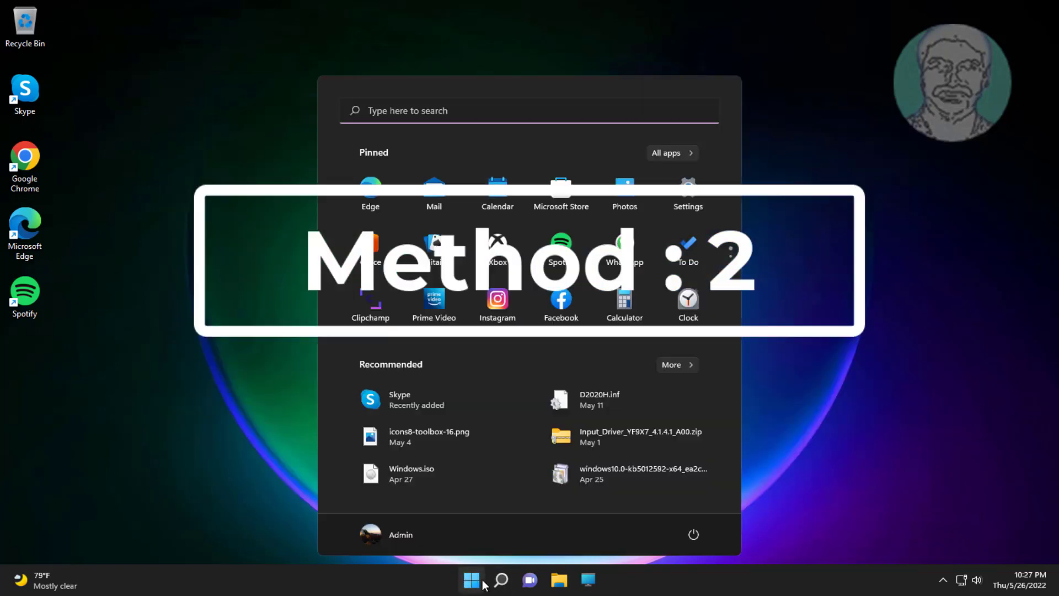
{"action": "left_click", "coordinate": [686, 191]}
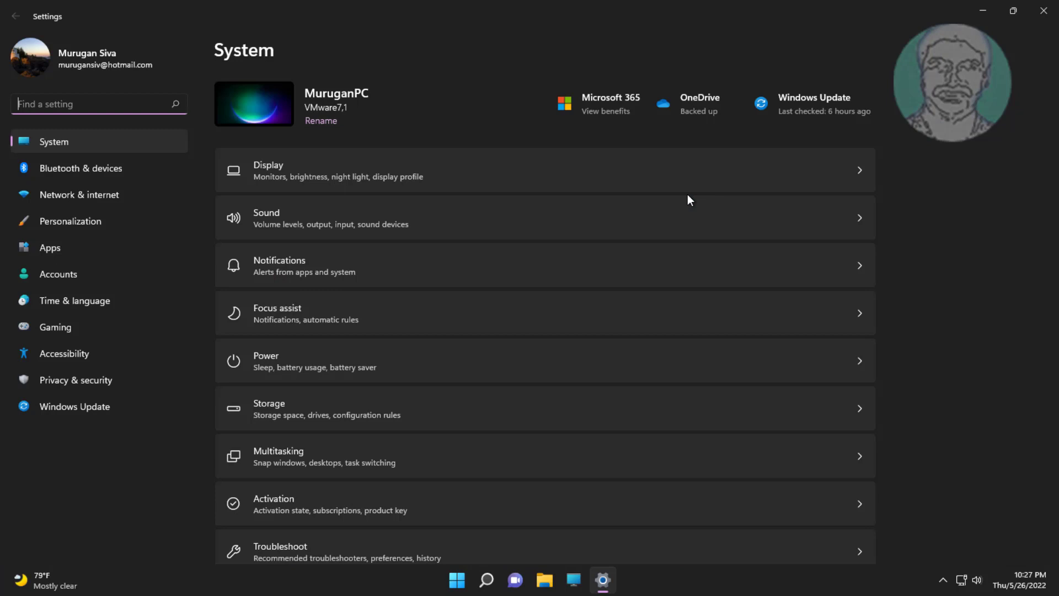
{"action": "mouse_move", "coordinate": [93, 194]}
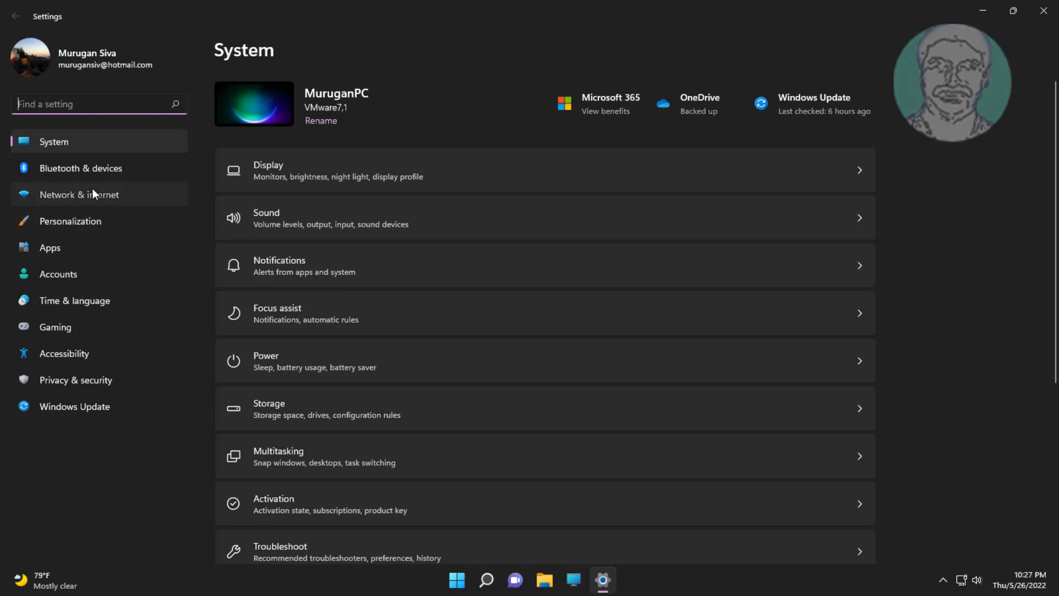
{"action": "left_click", "coordinate": [79, 194]}
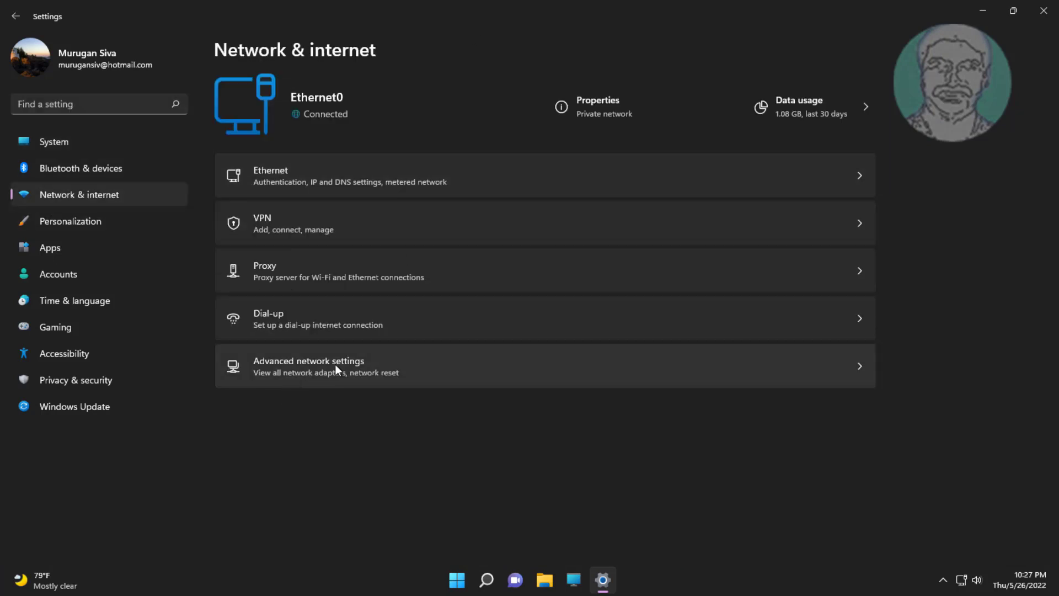
{"action": "left_click", "coordinate": [308, 365]}
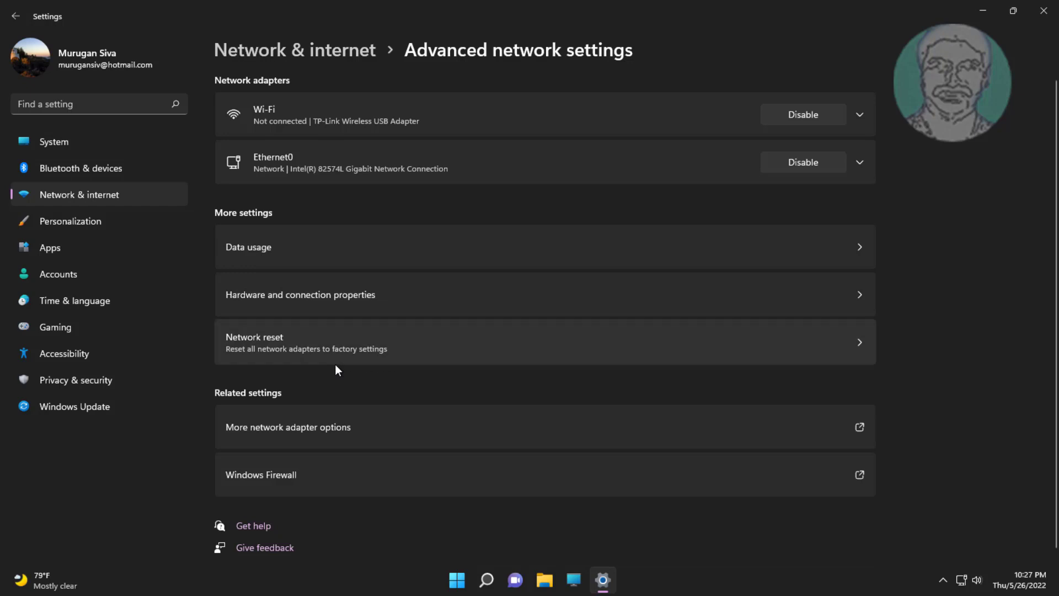
{"action": "mouse_move", "coordinate": [634, 352]}
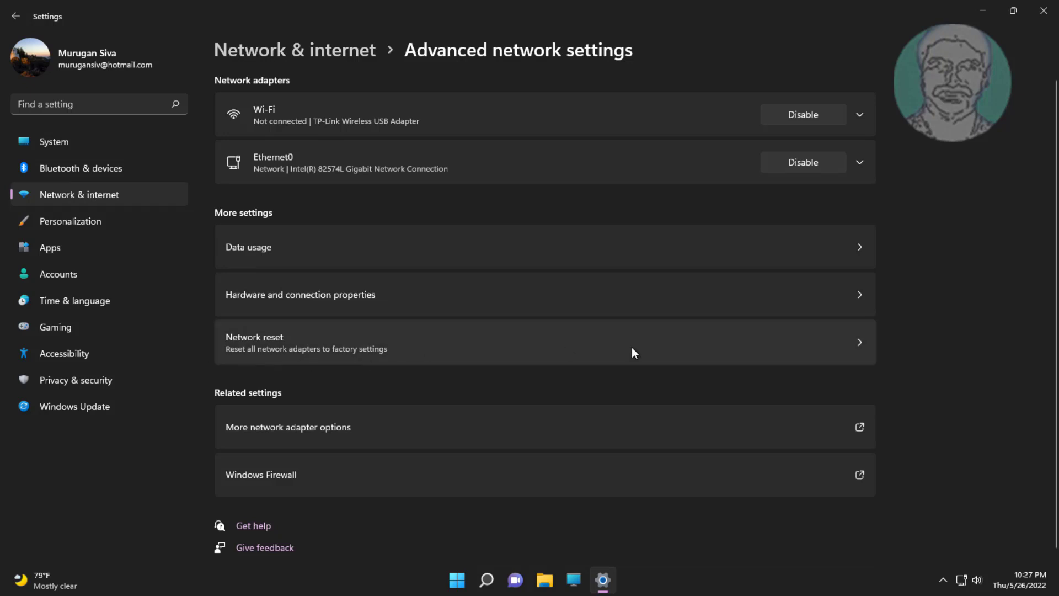
Step: Run Network reset with Reset now, confirm Yes and dismiss the sign-out notice
{"action": "left_click", "coordinate": [545, 342]}
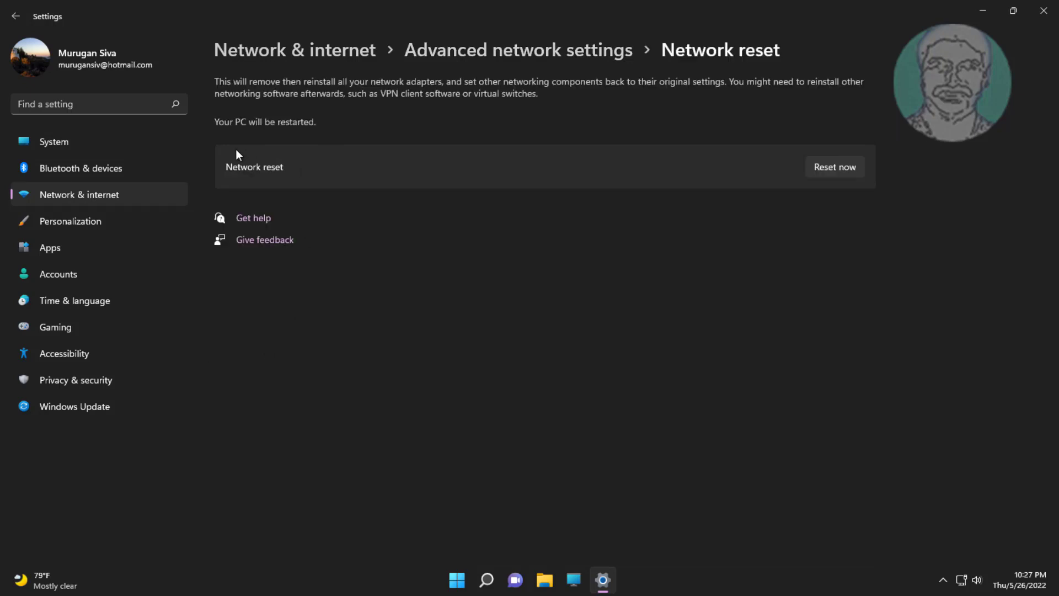
{"action": "left_click", "coordinate": [834, 166]}
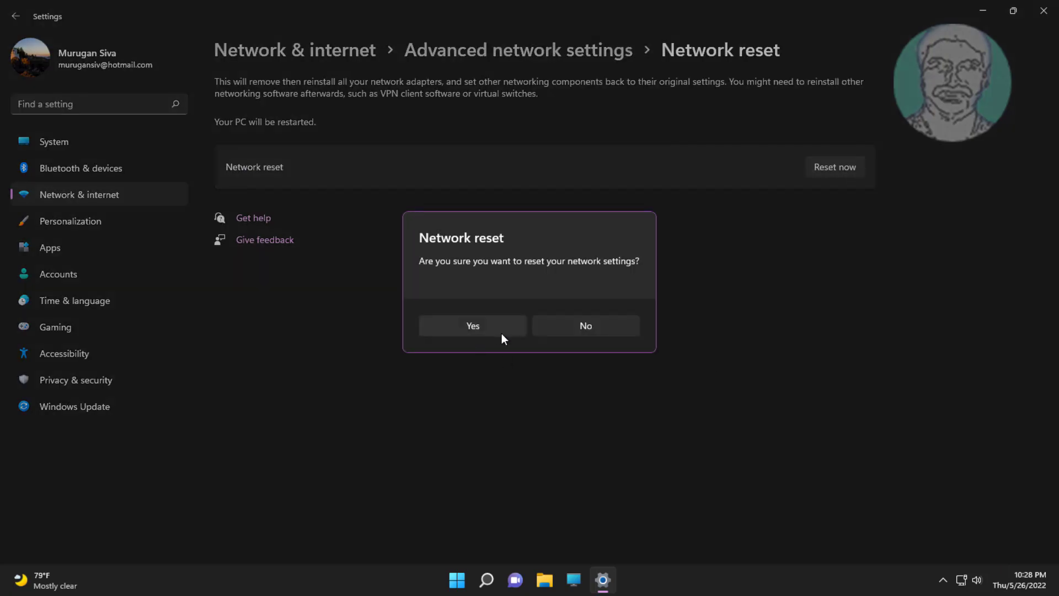
{"action": "left_click", "coordinate": [472, 325]}
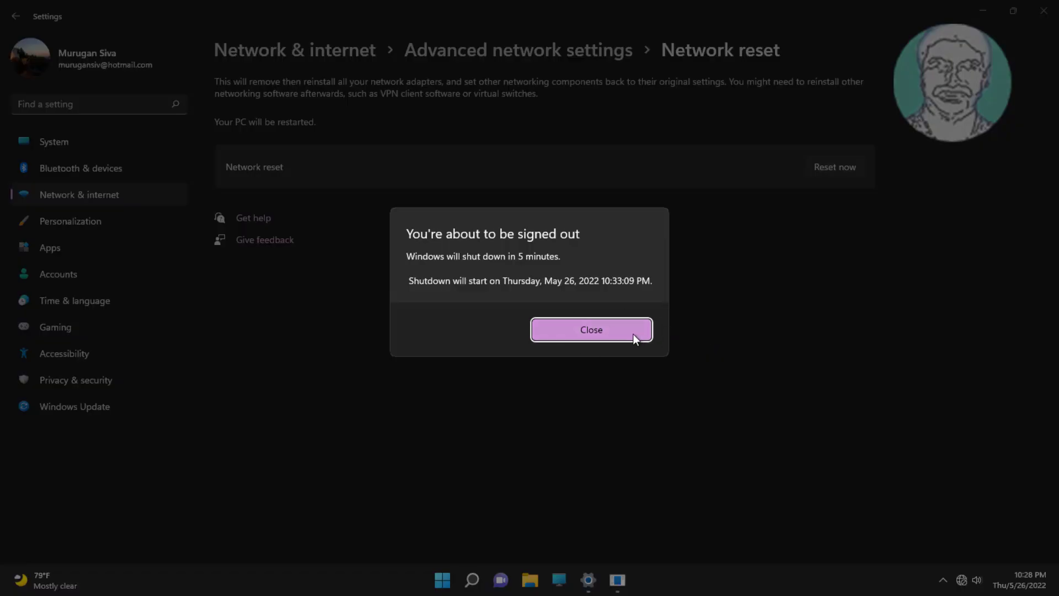
{"action": "left_click", "coordinate": [591, 330]}
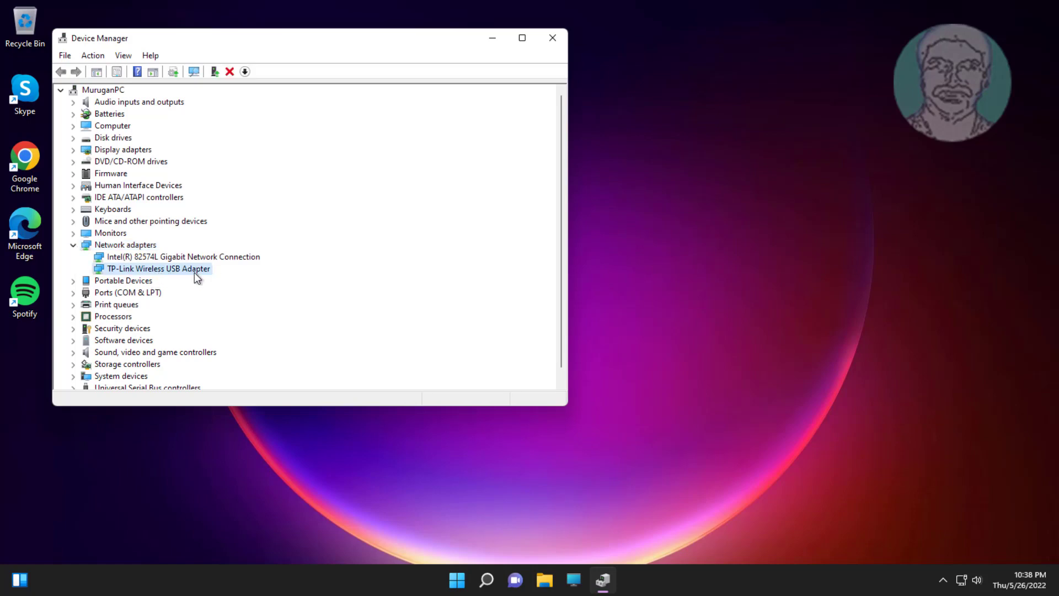
{"action": "mouse_move", "coordinate": [259, 289]}
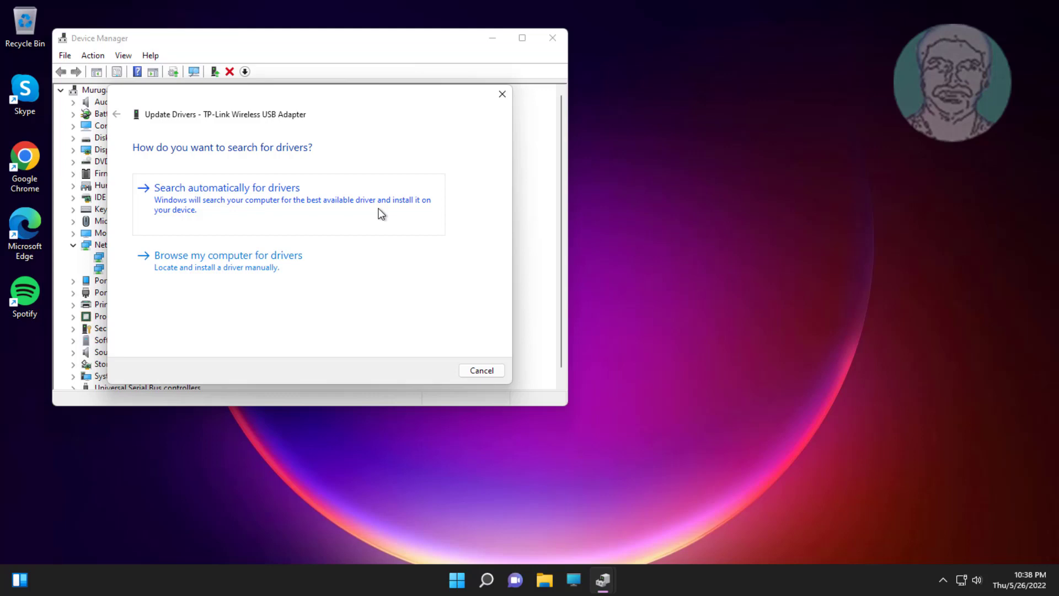
Step: Search automatically for TP-Link adapter drivers, accept that the best driver is installed, and close
{"action": "left_click", "coordinate": [226, 187]}
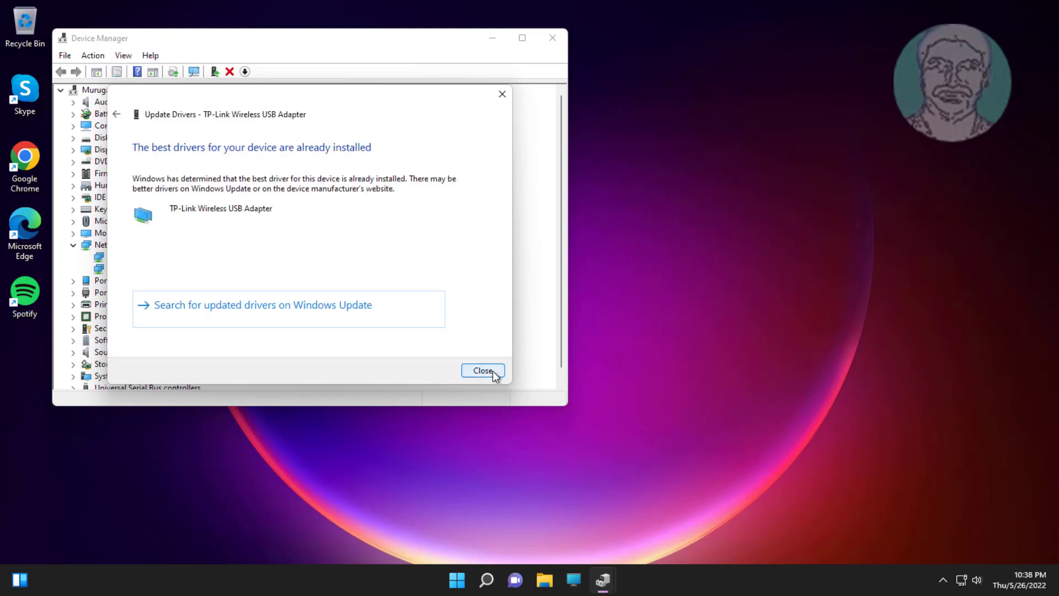
{"action": "left_click", "coordinate": [482, 370]}
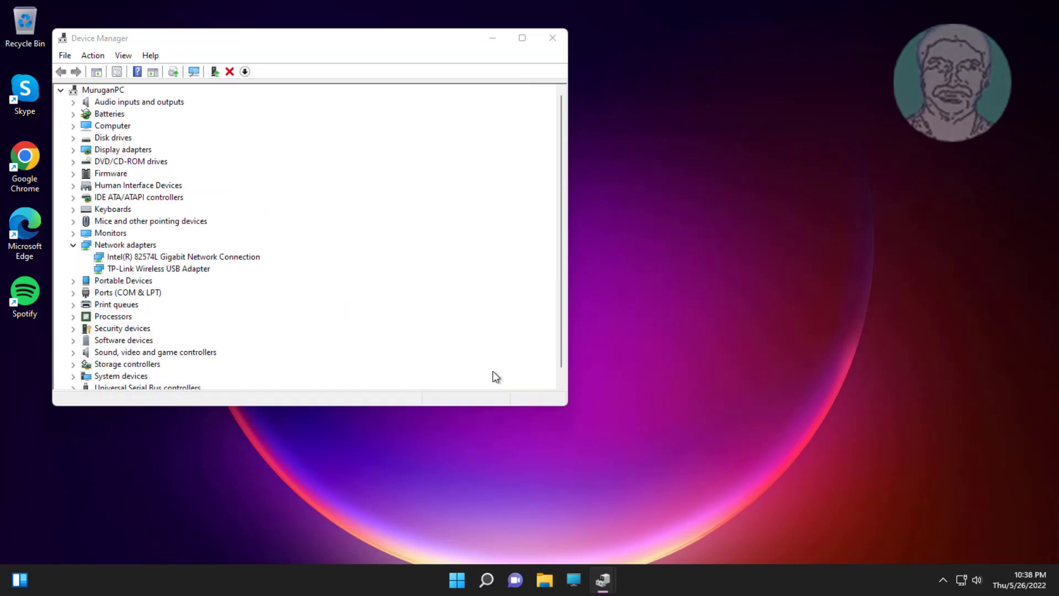
{"action": "left_click", "coordinate": [158, 268]}
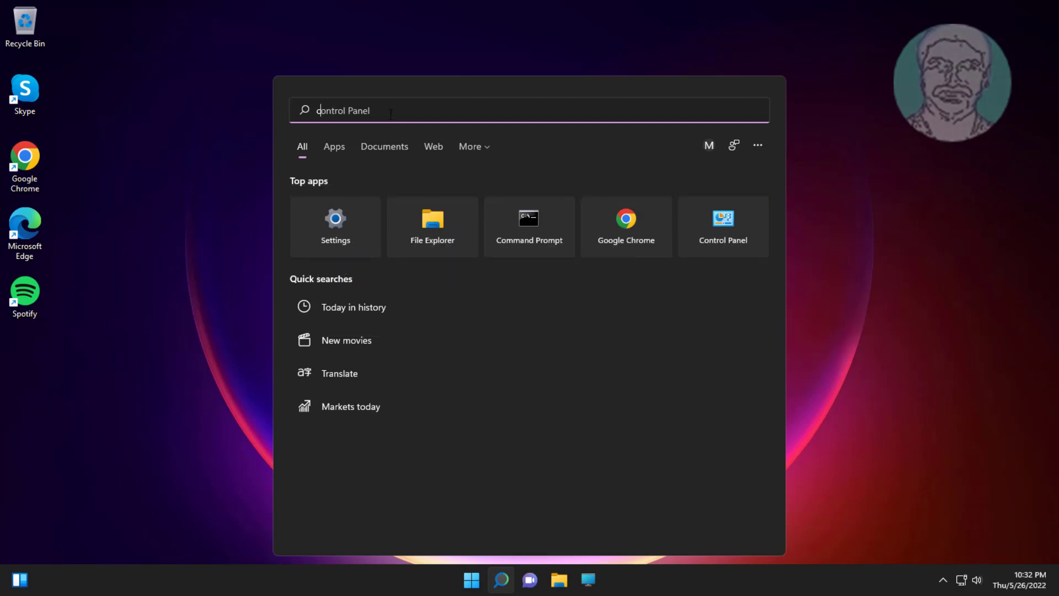
Step: Run ipconfig /release and ipconfig /renew in an administrator Command Prompt via cmd
{"action": "type", "text": "cmd"}
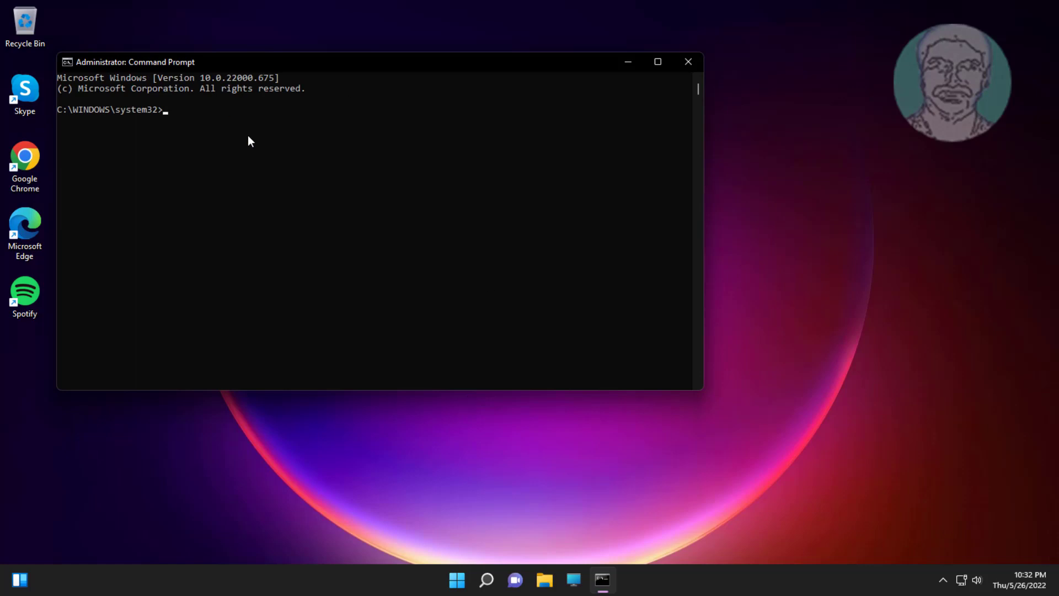
{"action": "type", "text": "i"}
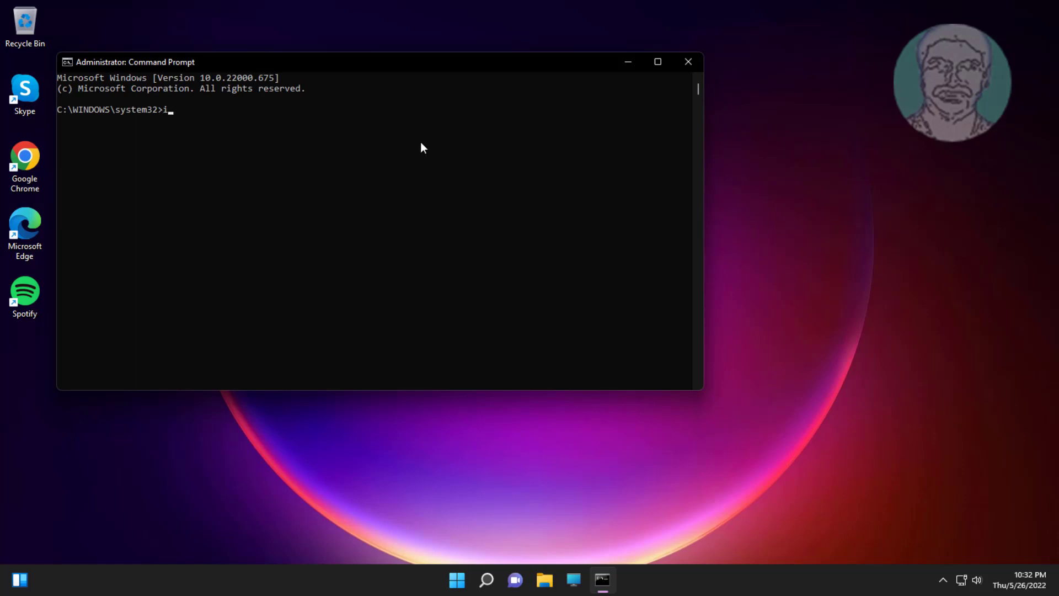
{"action": "type", "text": "pconfig"}
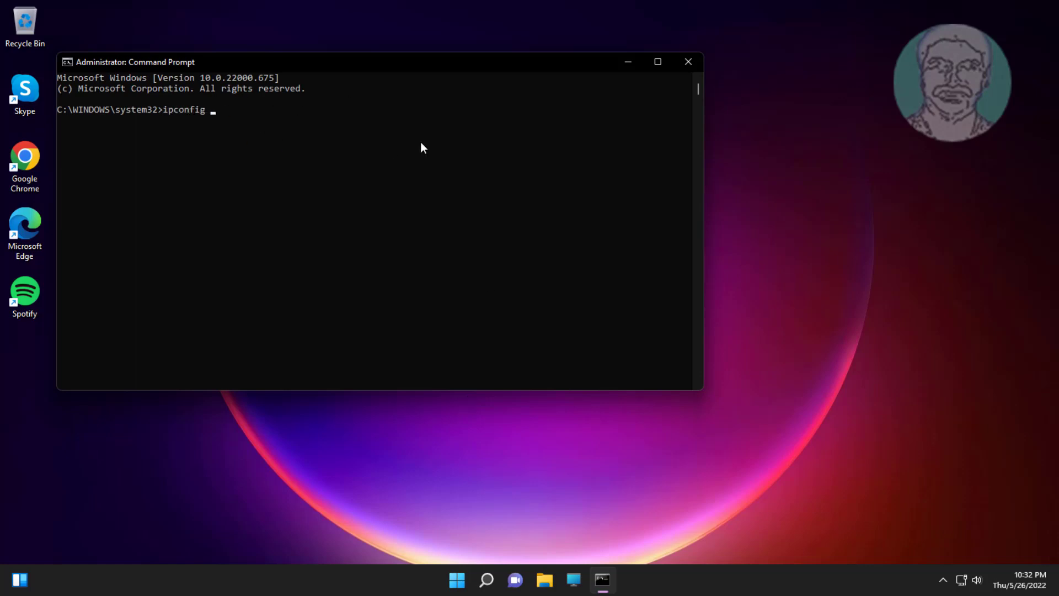
{"action": "type", "text": "/release"}
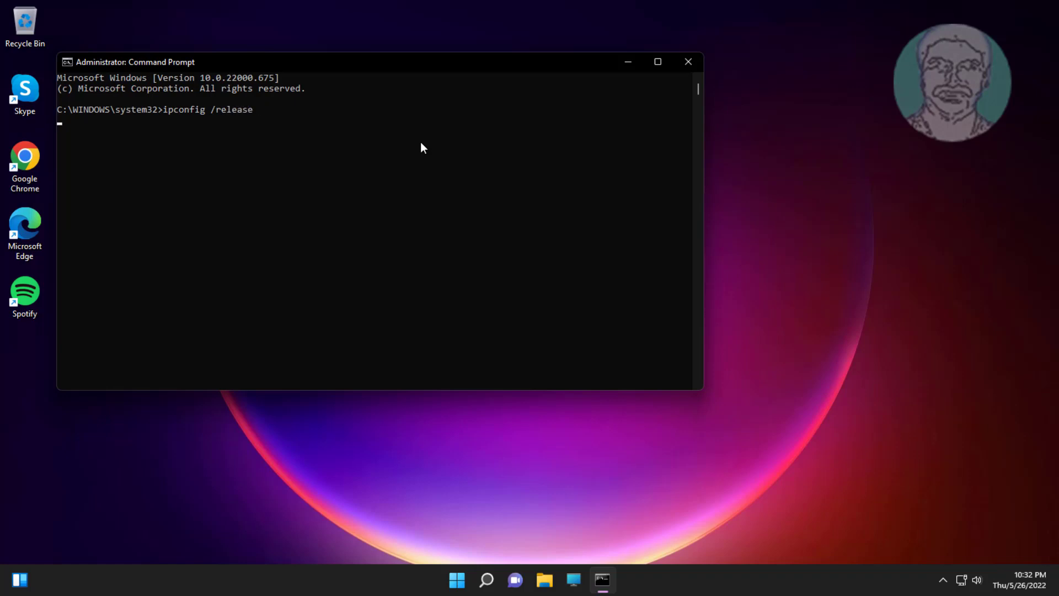
{"action": "type", "text": "ipconfig /renew"}
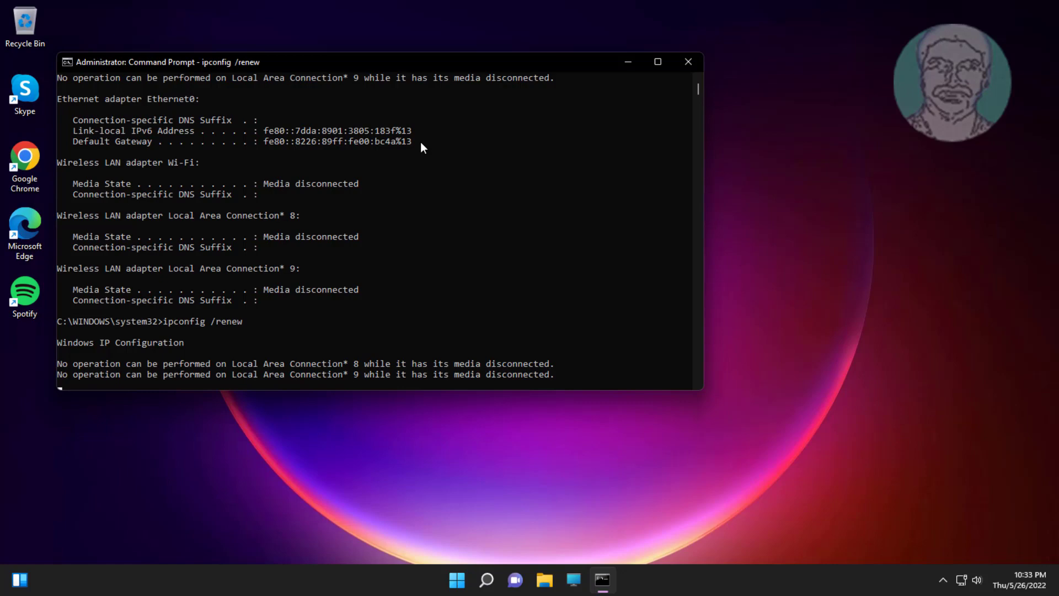
{"action": "type", "text": "e"}
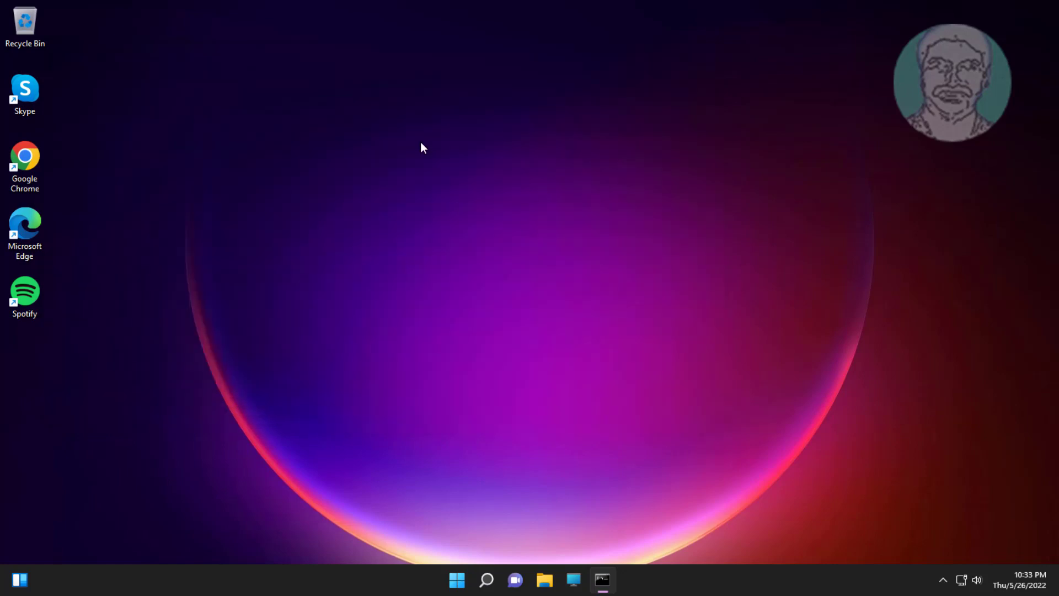
Step: Launch cmd as administrator from Search and approve the User Account Control prompt
{"action": "left_click", "coordinate": [486, 579]}
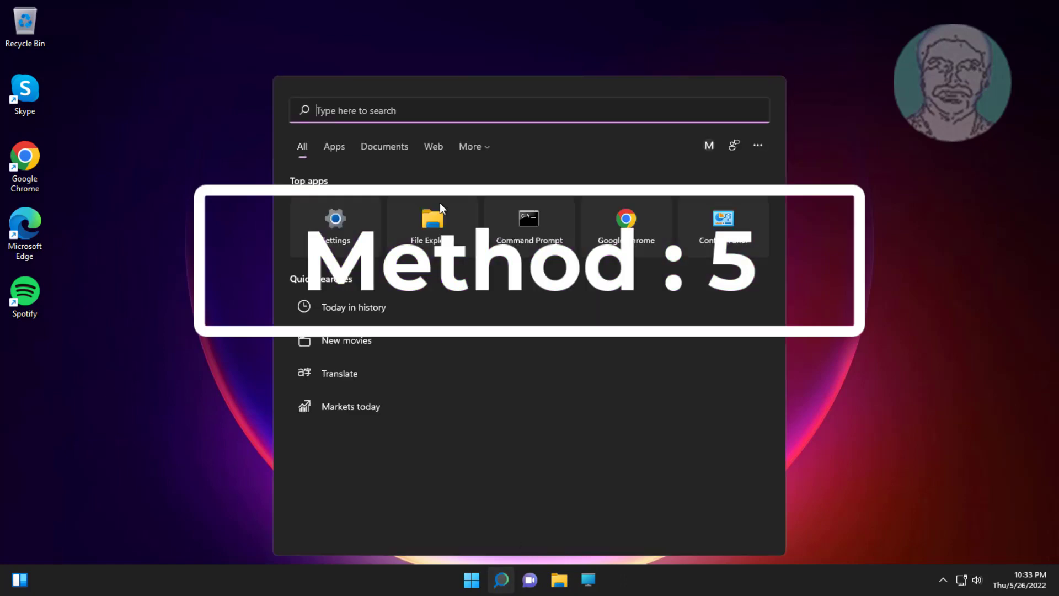
{"action": "type", "text": "control Panel"}
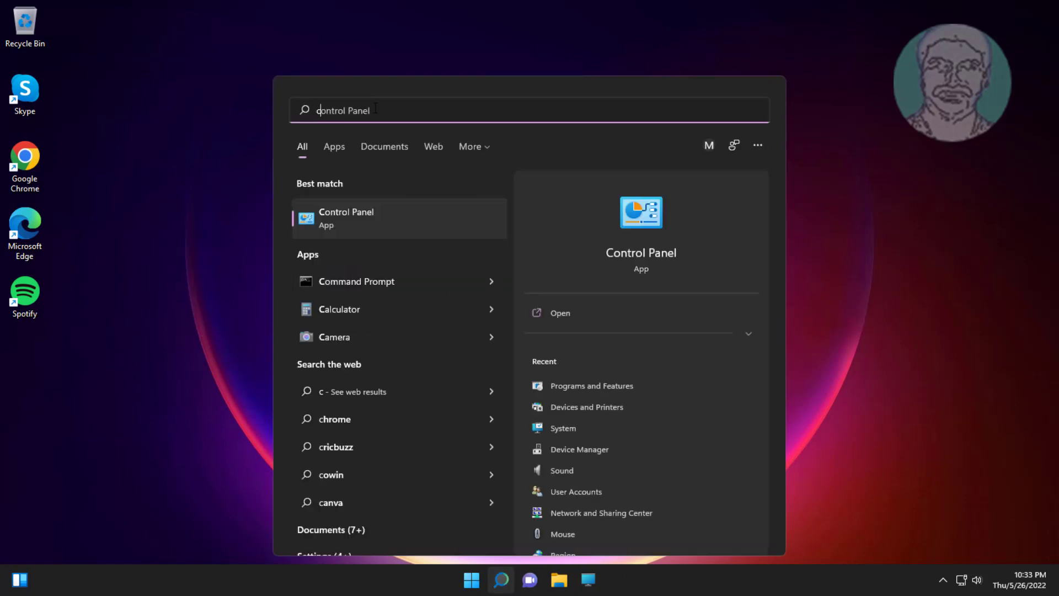
{"action": "type", "text": "cmd"}
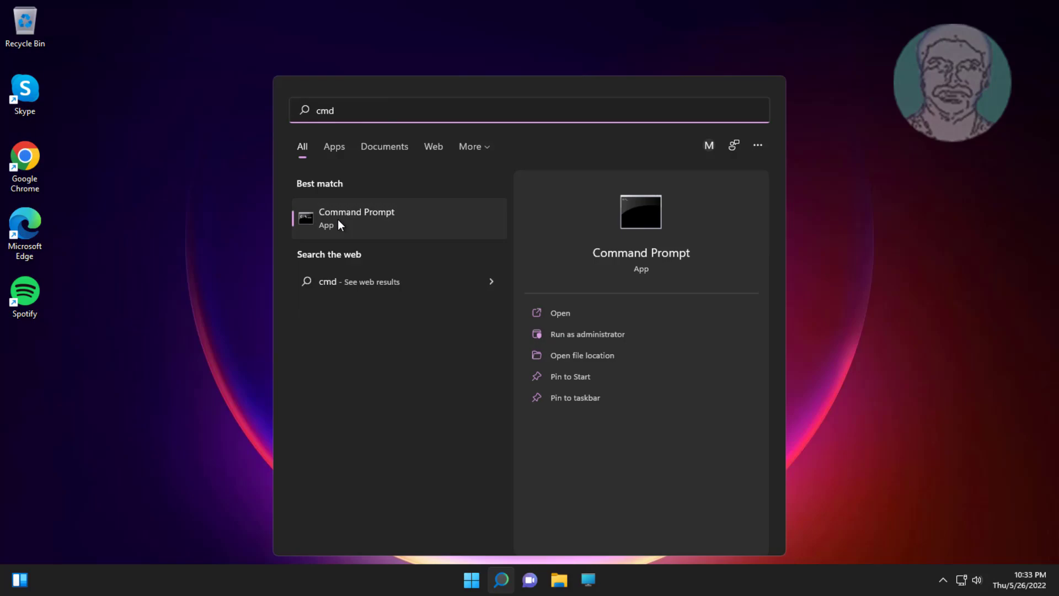
{"action": "left_click", "coordinate": [586, 334]}
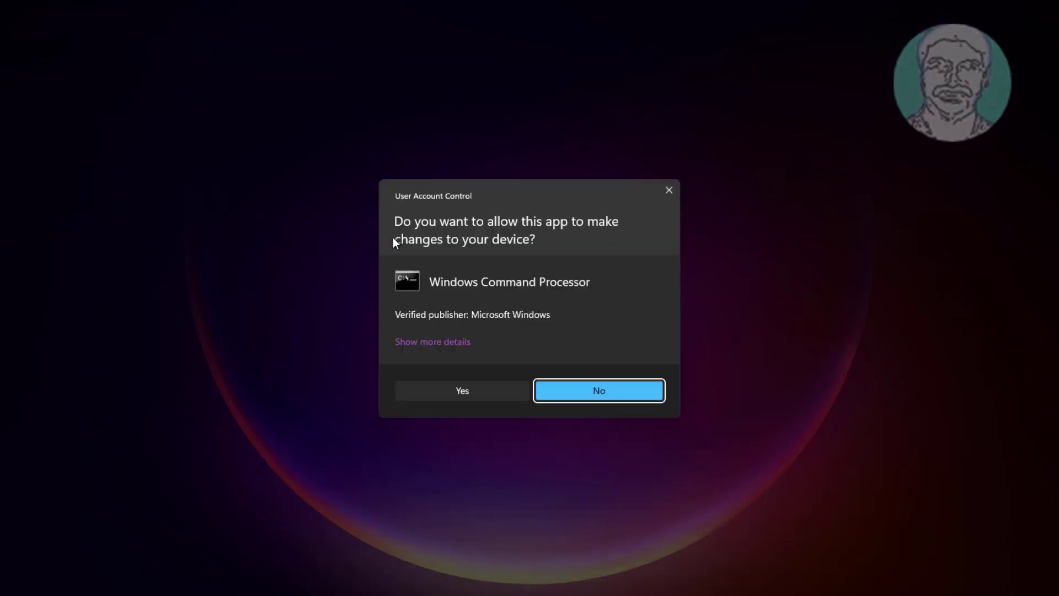
{"action": "left_click", "coordinate": [462, 391]}
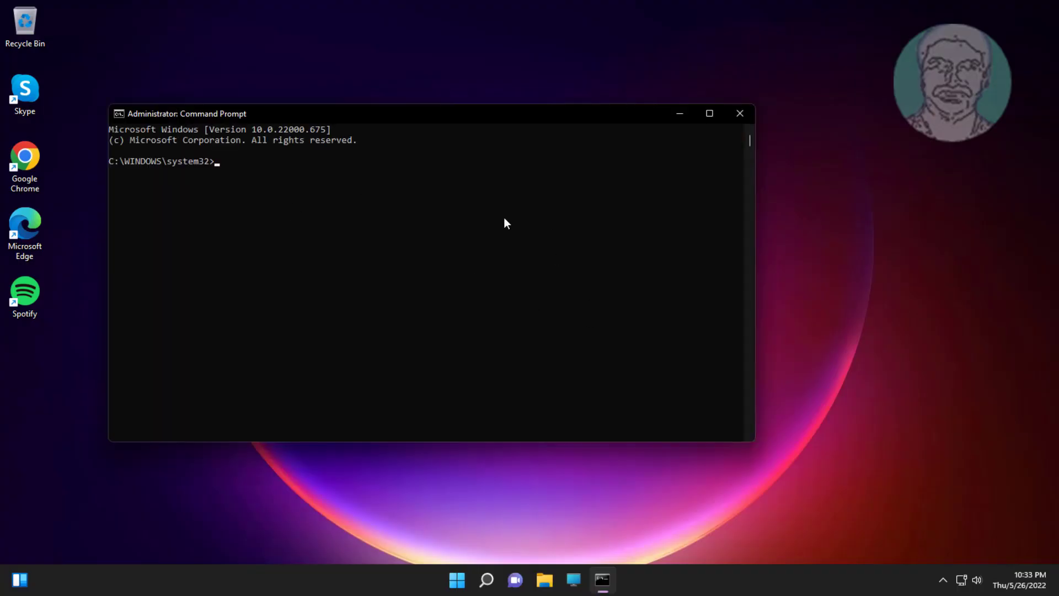
Step: Run netsh int ip reset to reset the TCP/IP stack
{"action": "type", "text": "netsh int"}
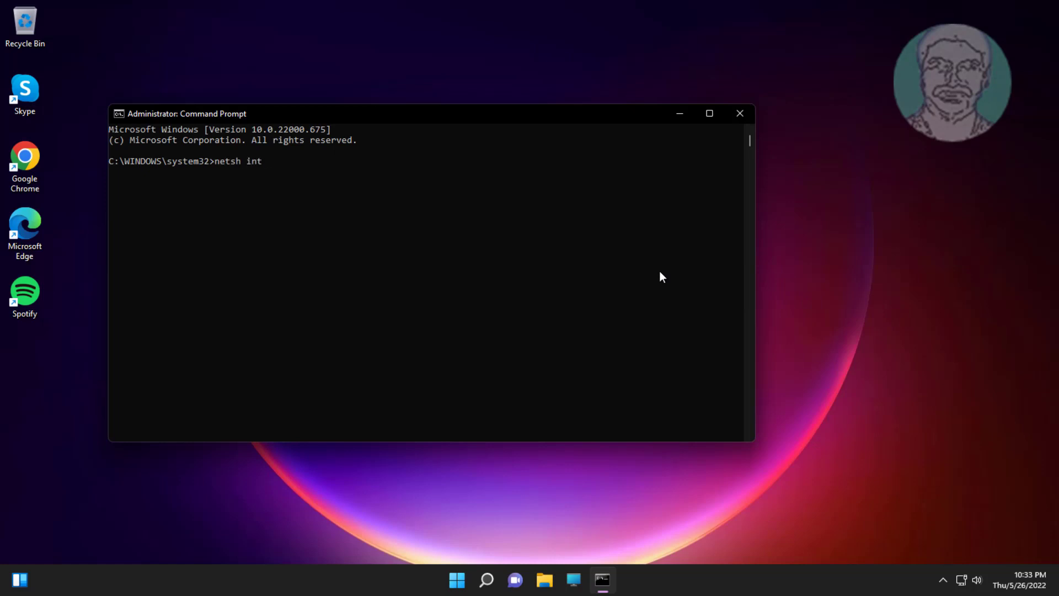
{"action": "type", "text": "ip ren"}
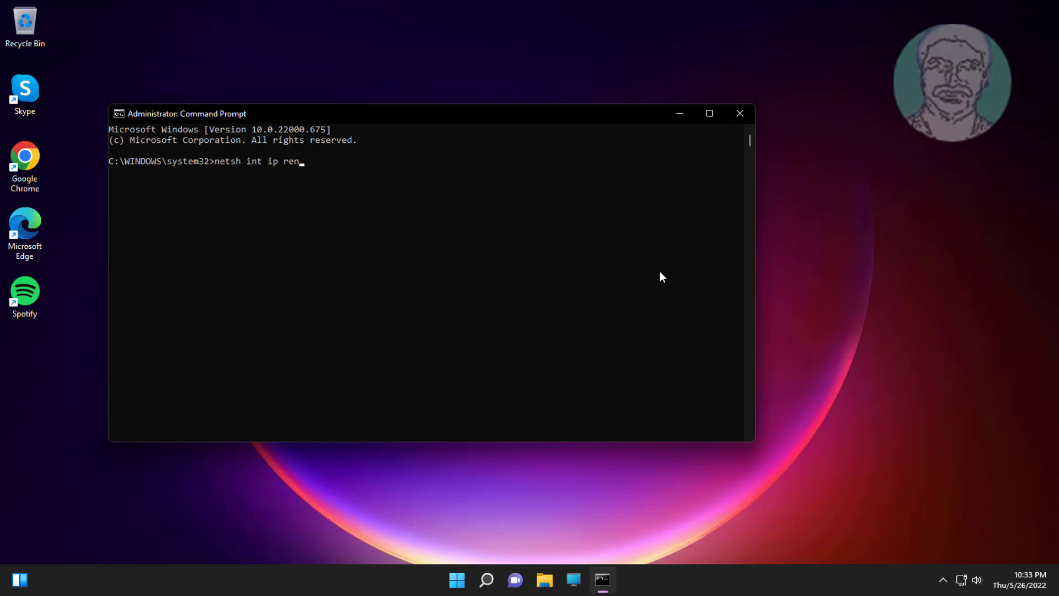
{"action": "key", "text": "enter"}
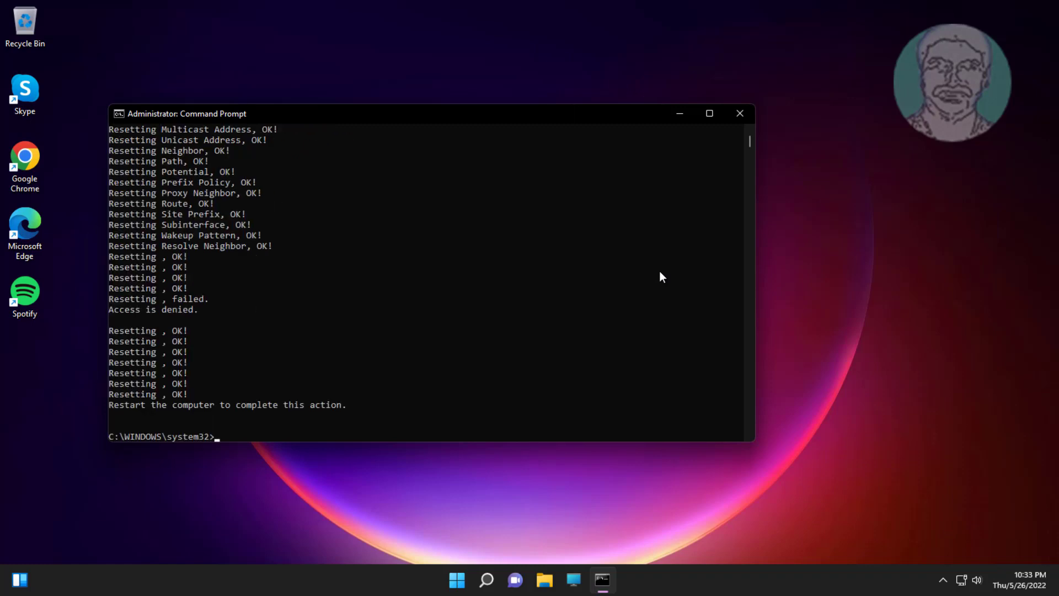
Step: Run netsh winsock reset and ipconfig /flushdns
{"action": "type", "text": "netsh winsock"}
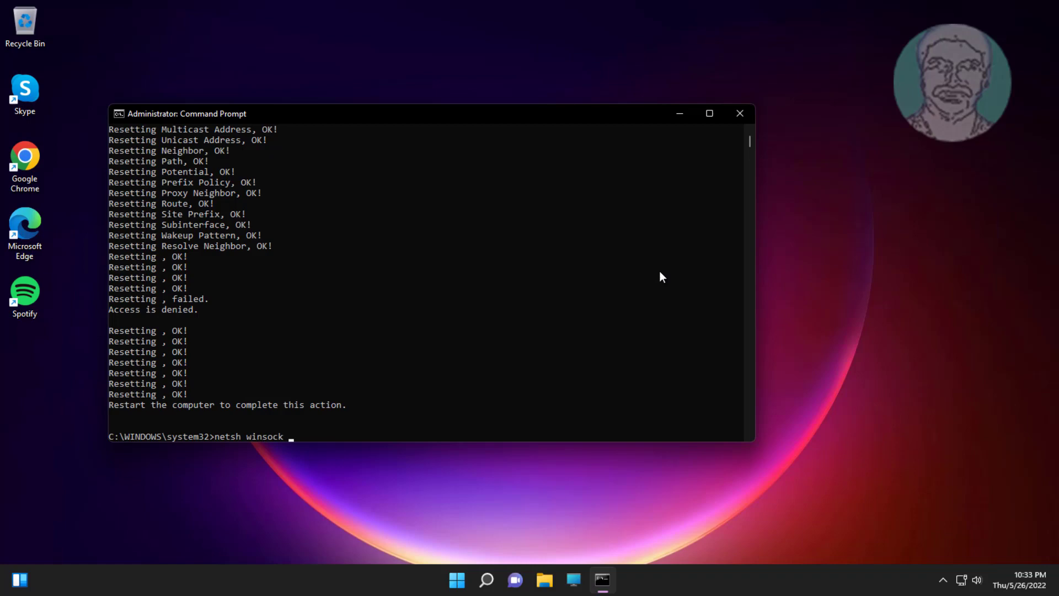
{"action": "type", "text": "reset"}
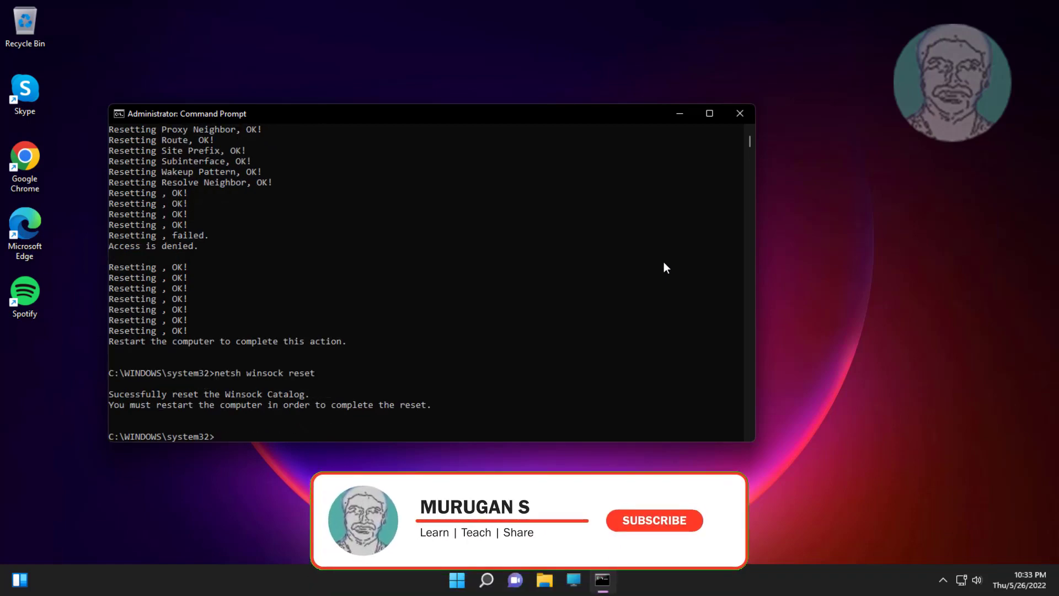
{"action": "type", "text": "ipconfig /flu"}
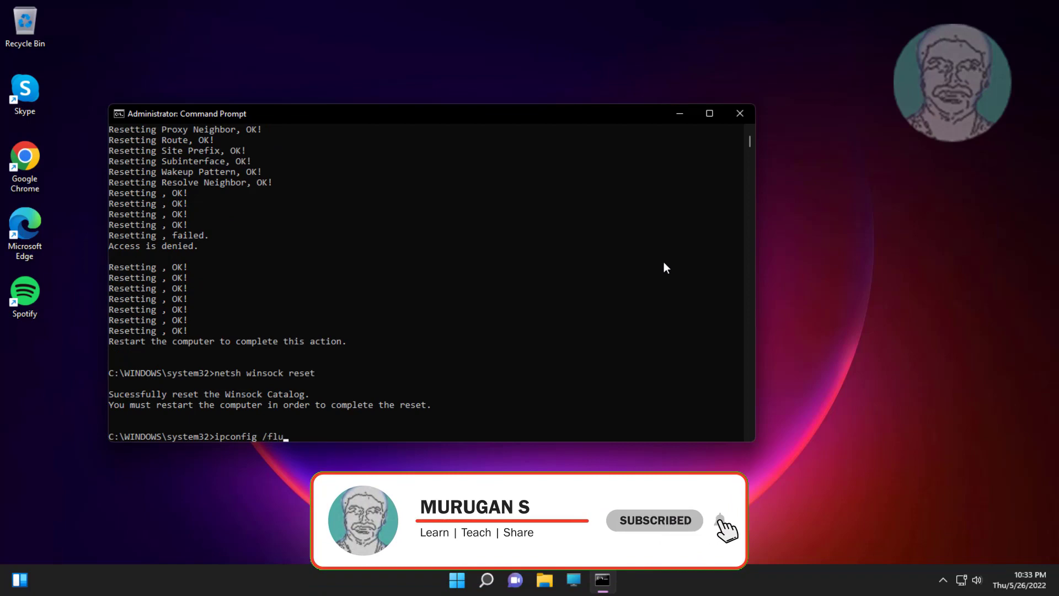
{"action": "key", "text": "enter"}
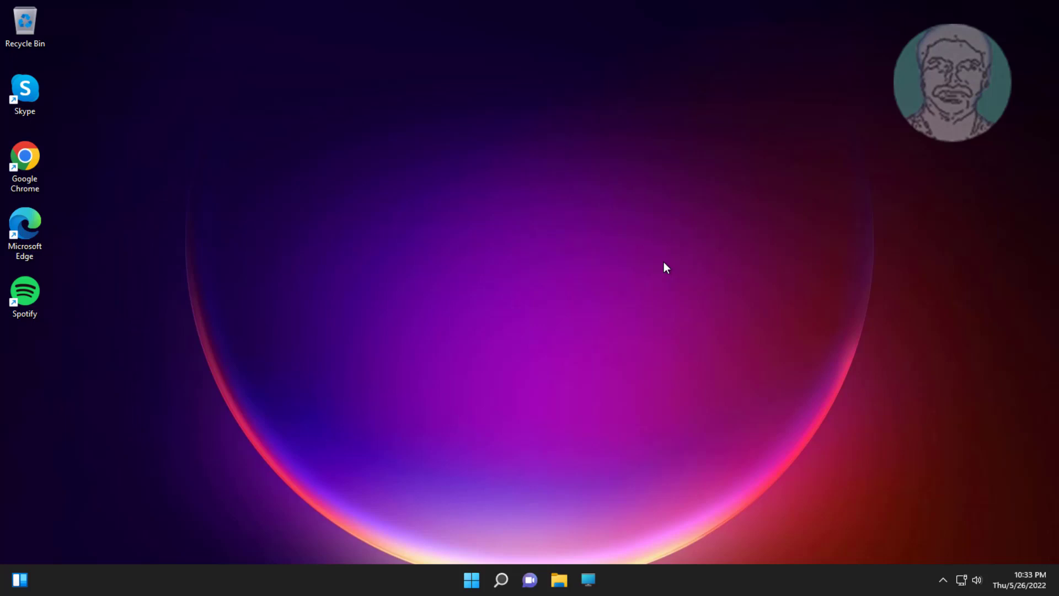
Step: Show the Start menu power options with Sleep, Shut down and Restart
{"action": "left_click", "coordinate": [471, 580]}
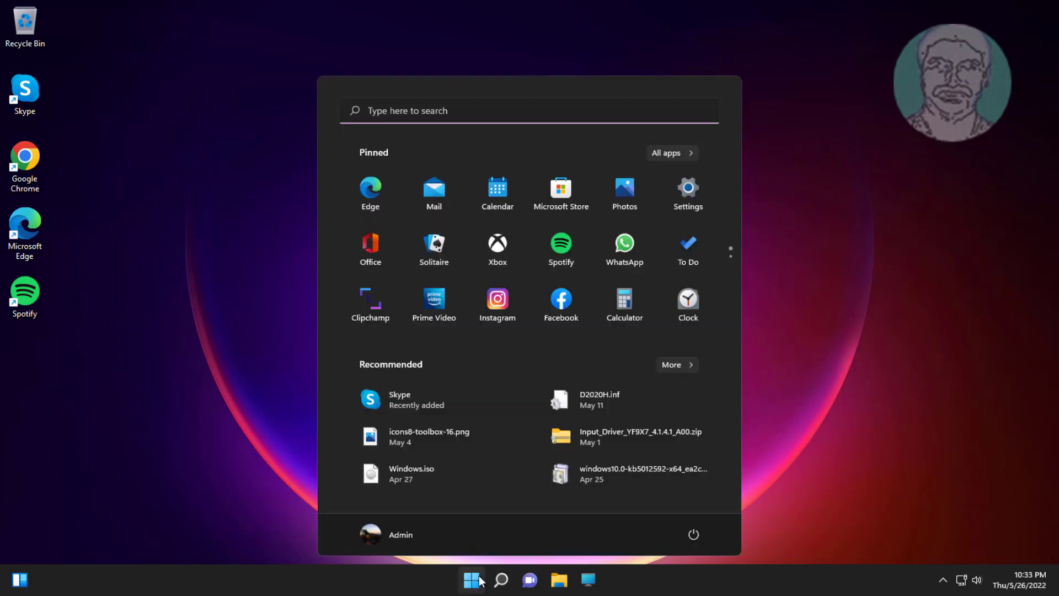
{"action": "left_click", "coordinate": [693, 534]}
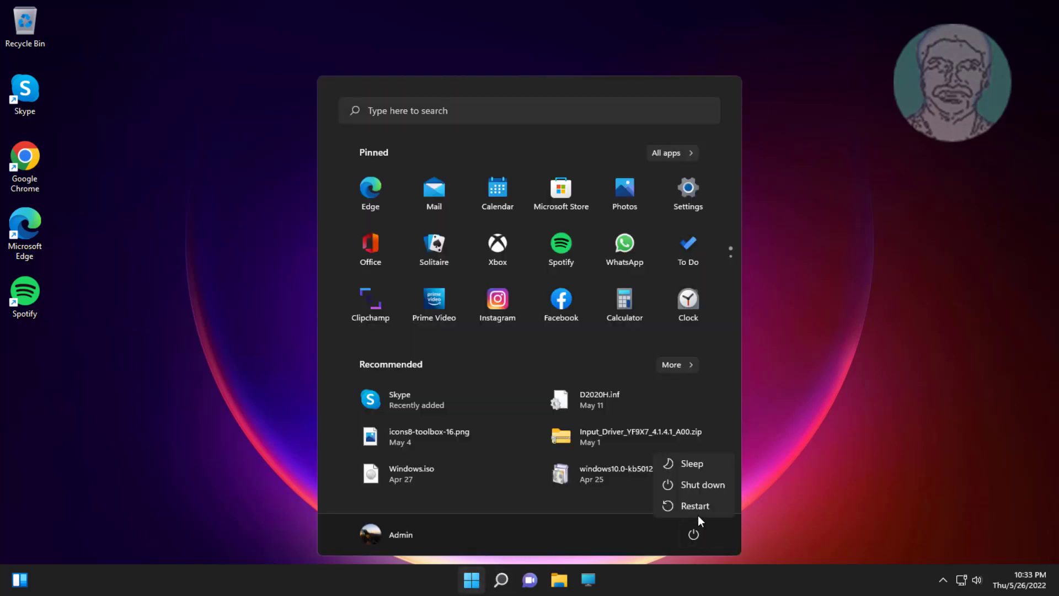